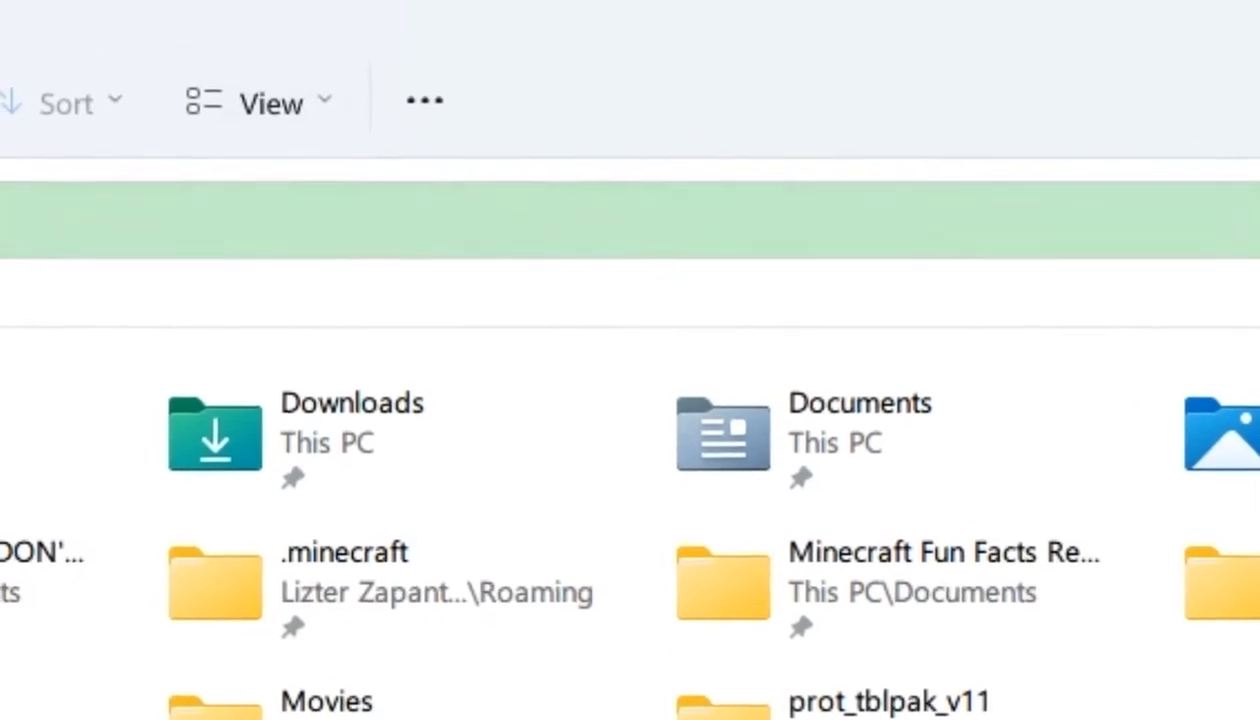
Step: Browse to C:\Program Files and bring up the context menu for the WindowsApps folder
click(424, 100)
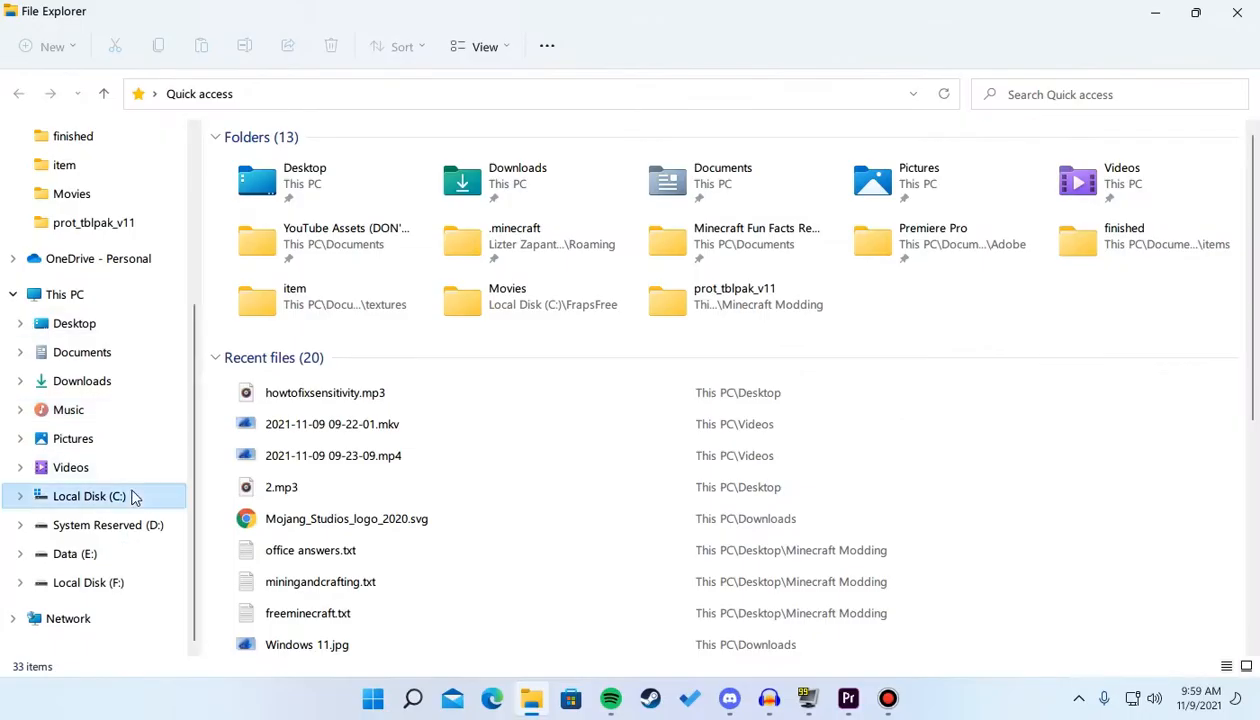
click(88, 496)
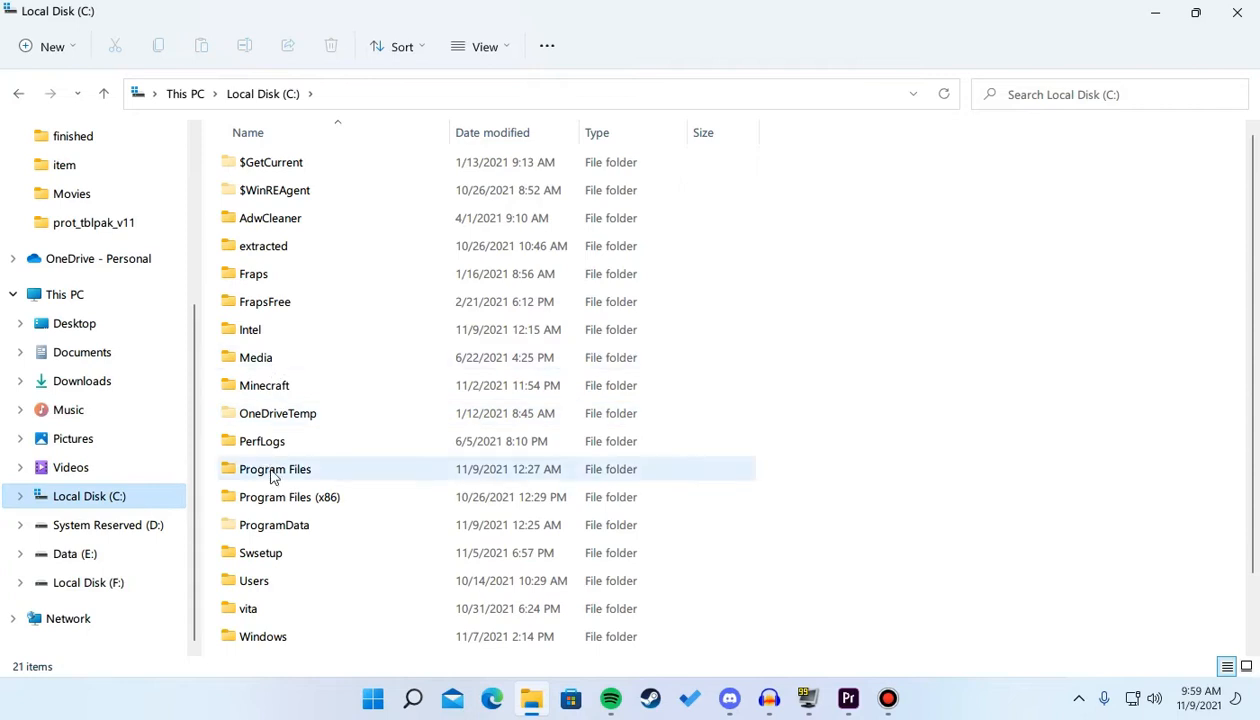
double_click(276, 468)
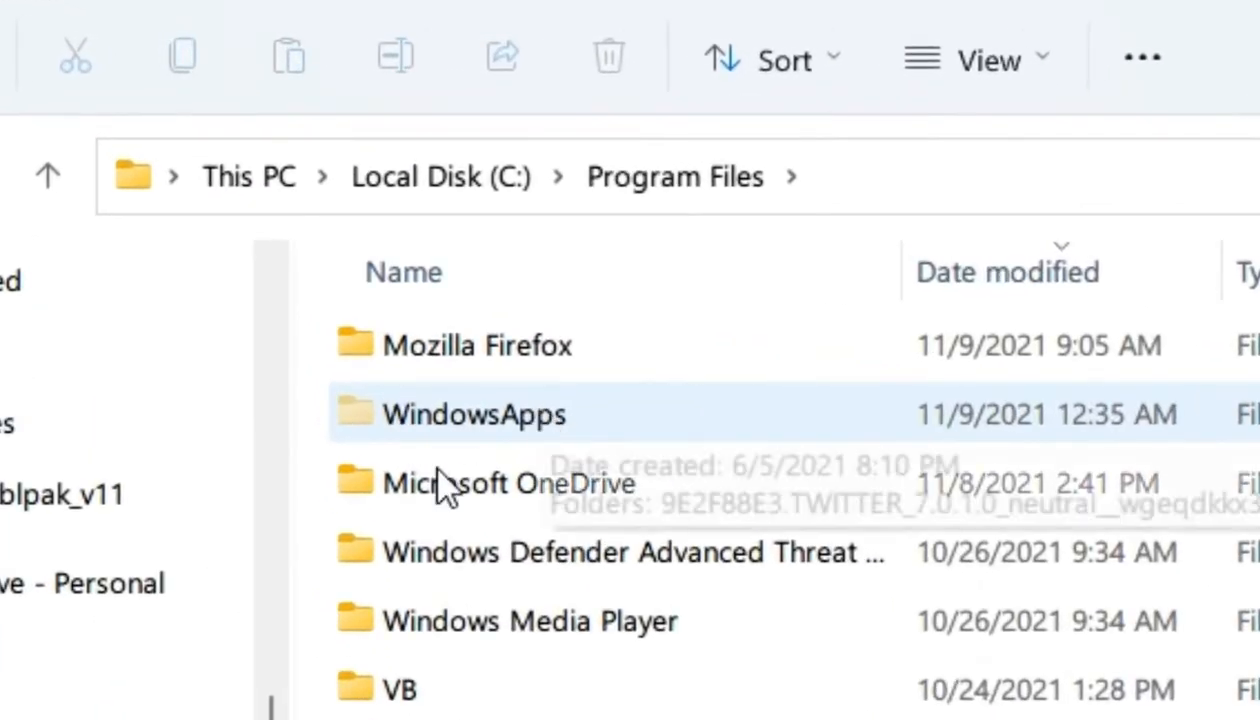
mouse_move(530, 440)
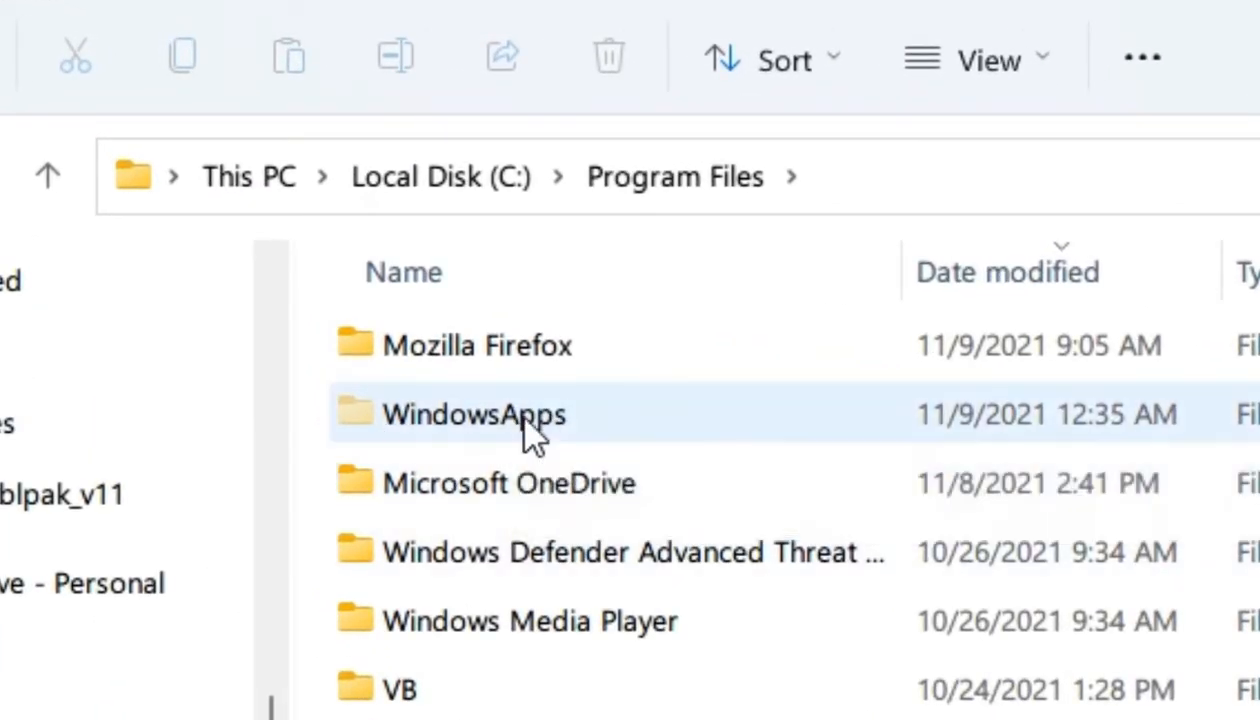
mouse_move(524, 436)
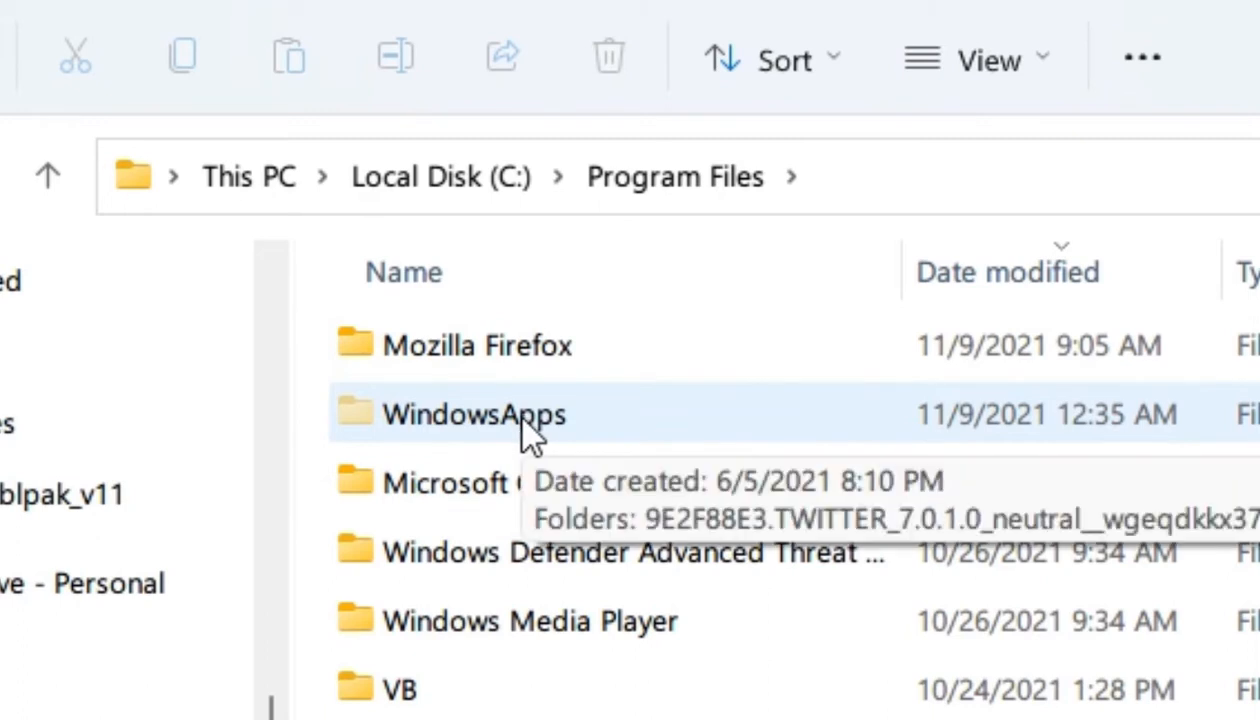
right_click(476, 414)
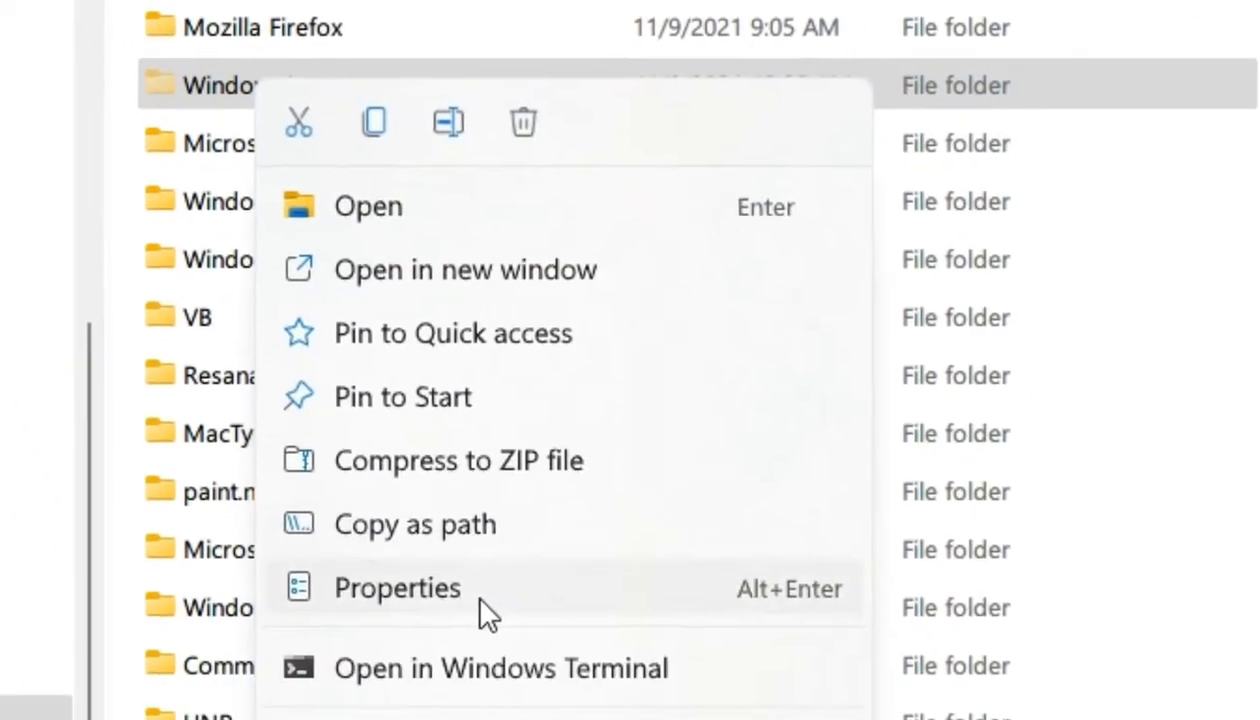
Step: Reach the WindowsApps advanced security settings and begin changing its owner
click(396, 588)
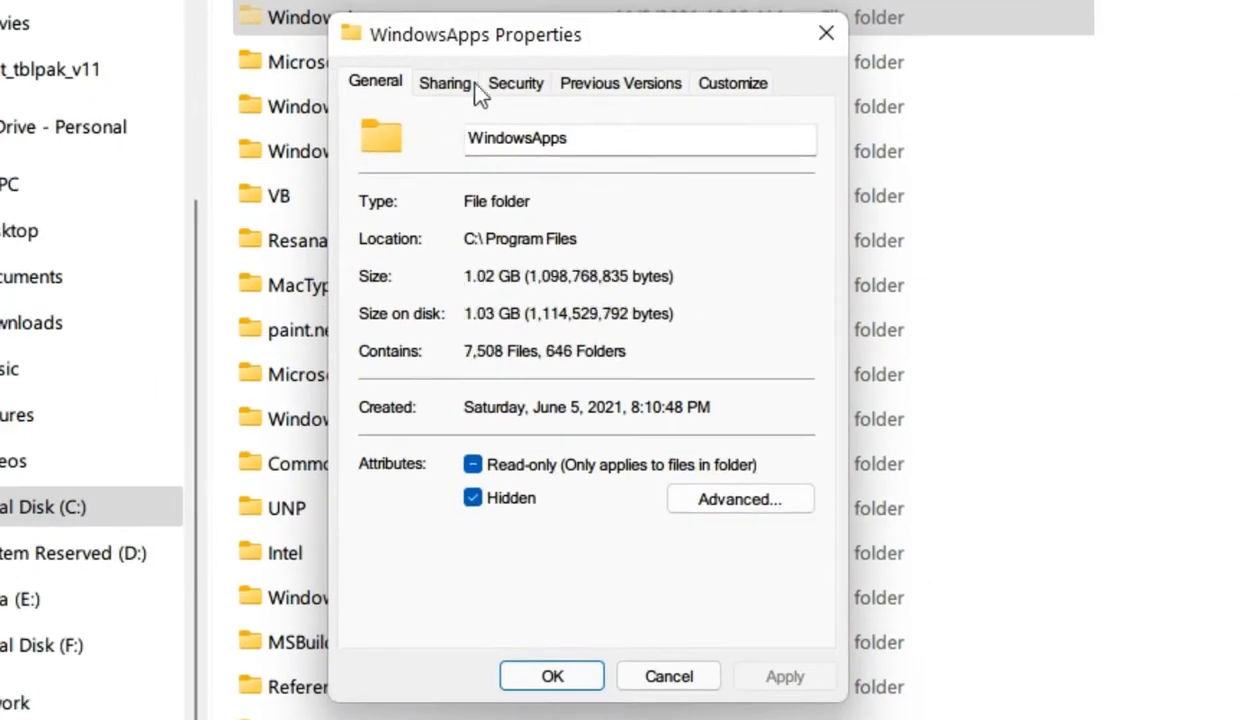
click(516, 82)
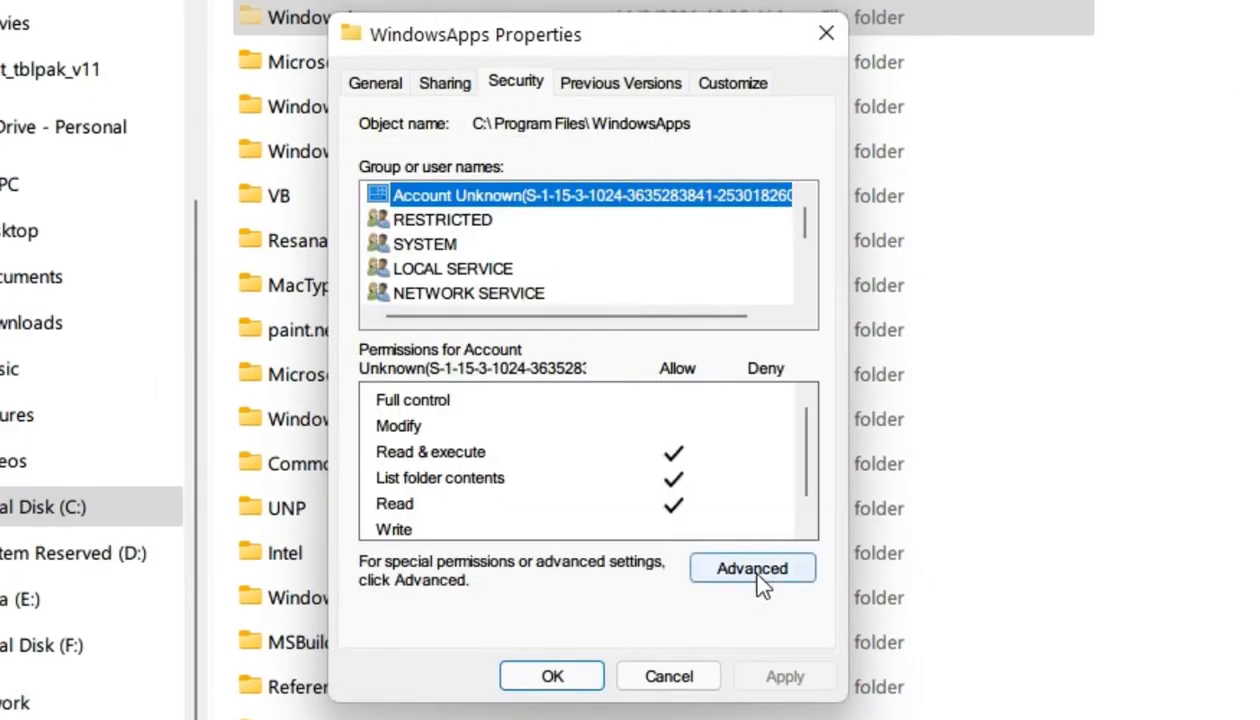
click(752, 568)
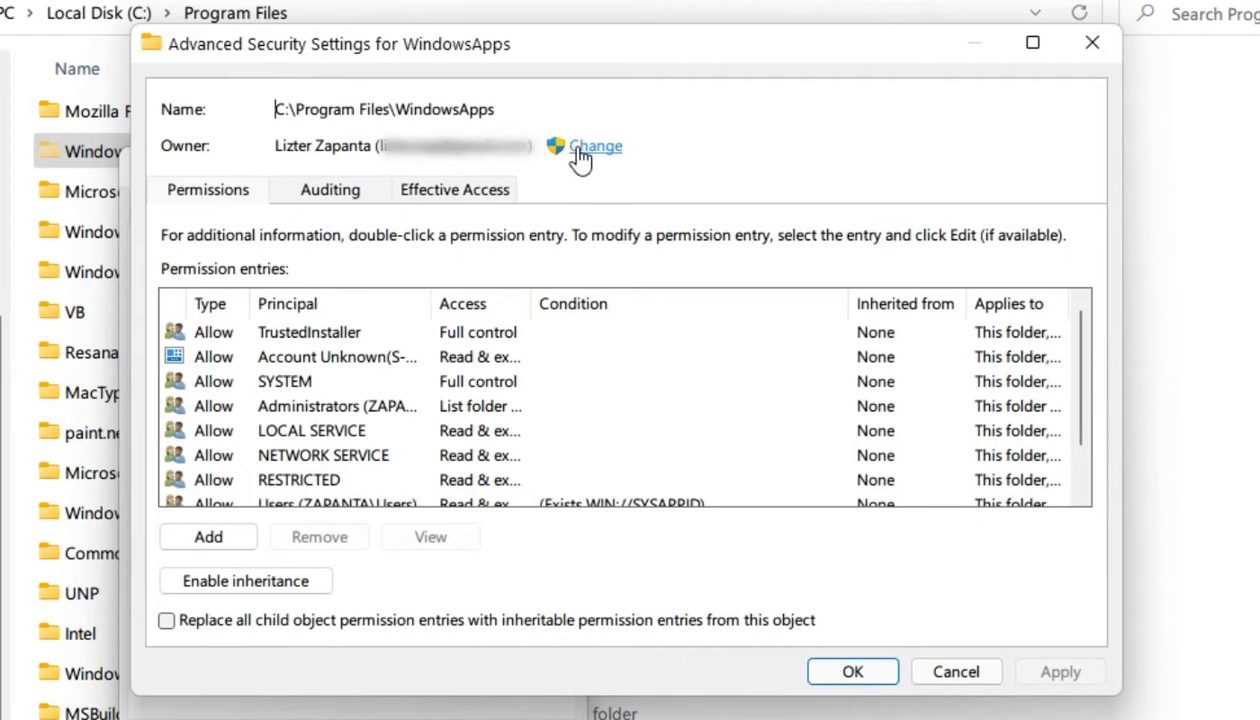
click(594, 146)
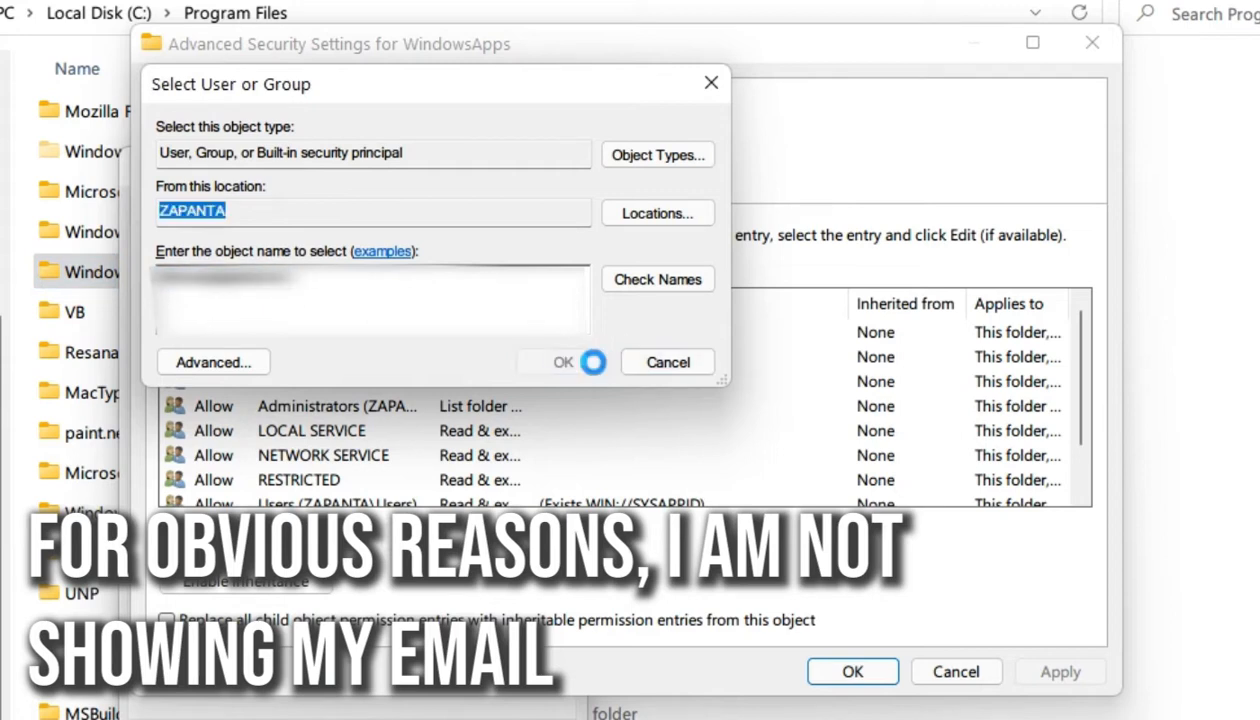
Step: Confirm your account as owner, replacing the owner on all subcontainers and objects
click(562, 362)
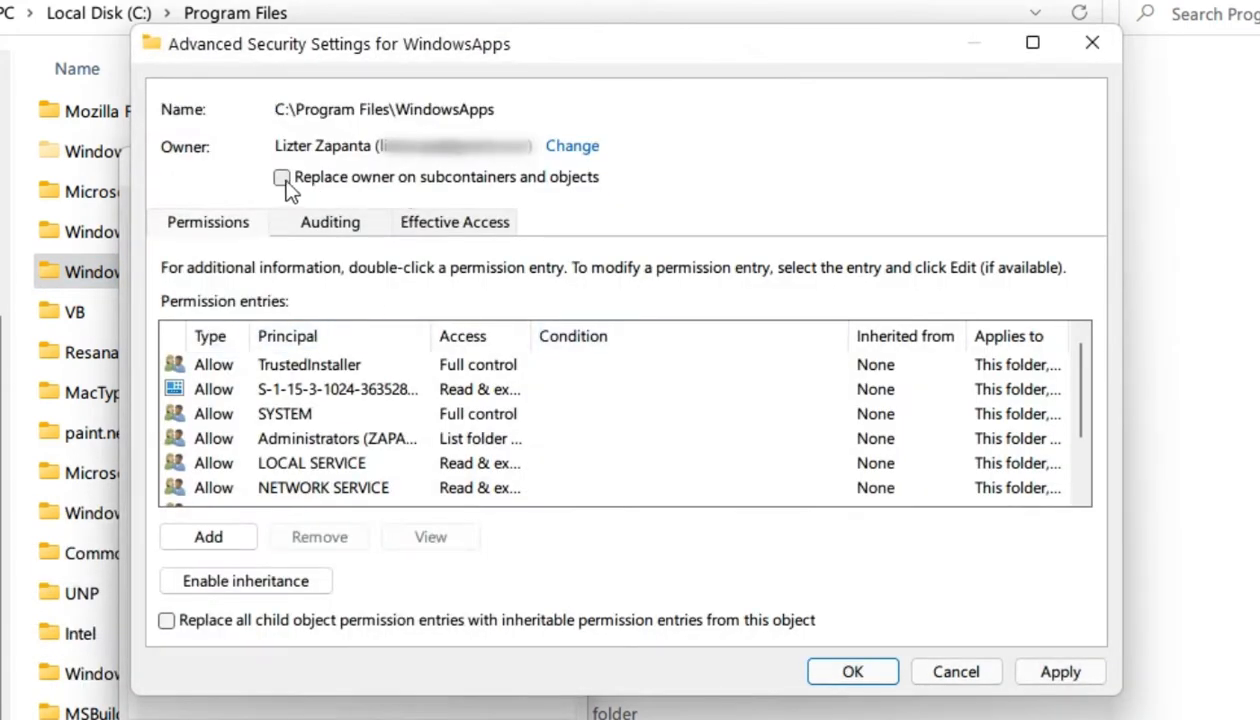
click(284, 176)
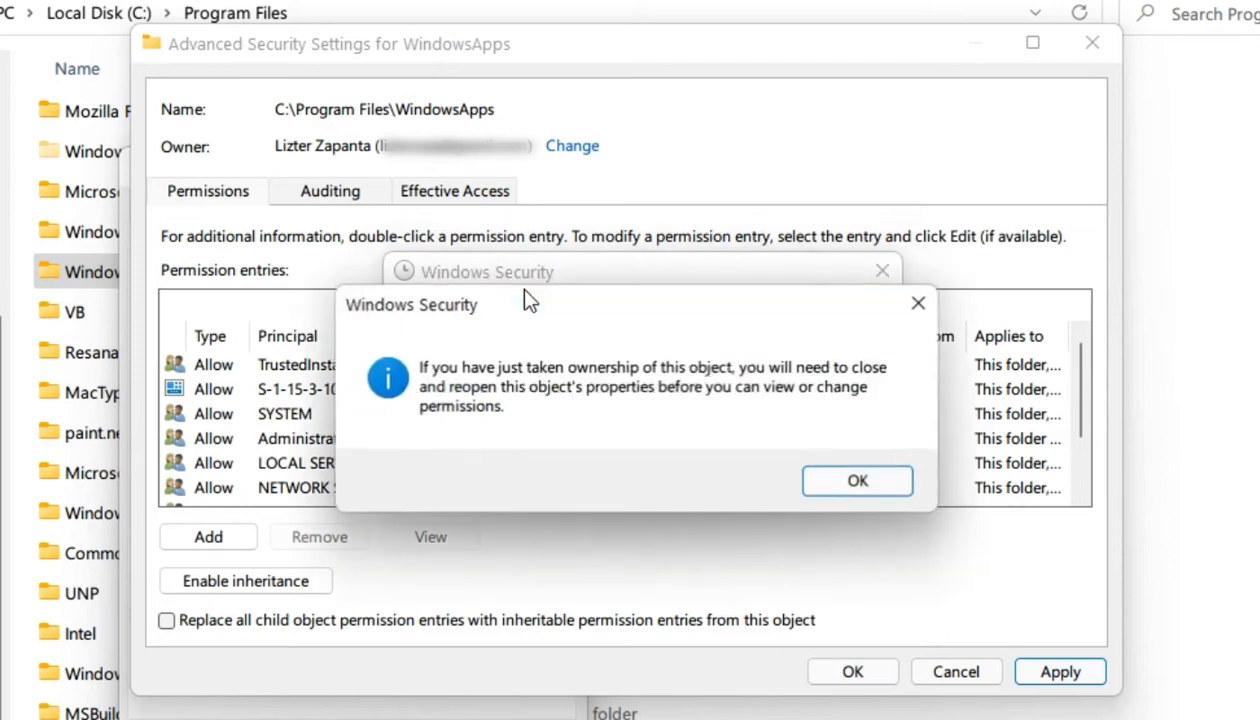
click(856, 480)
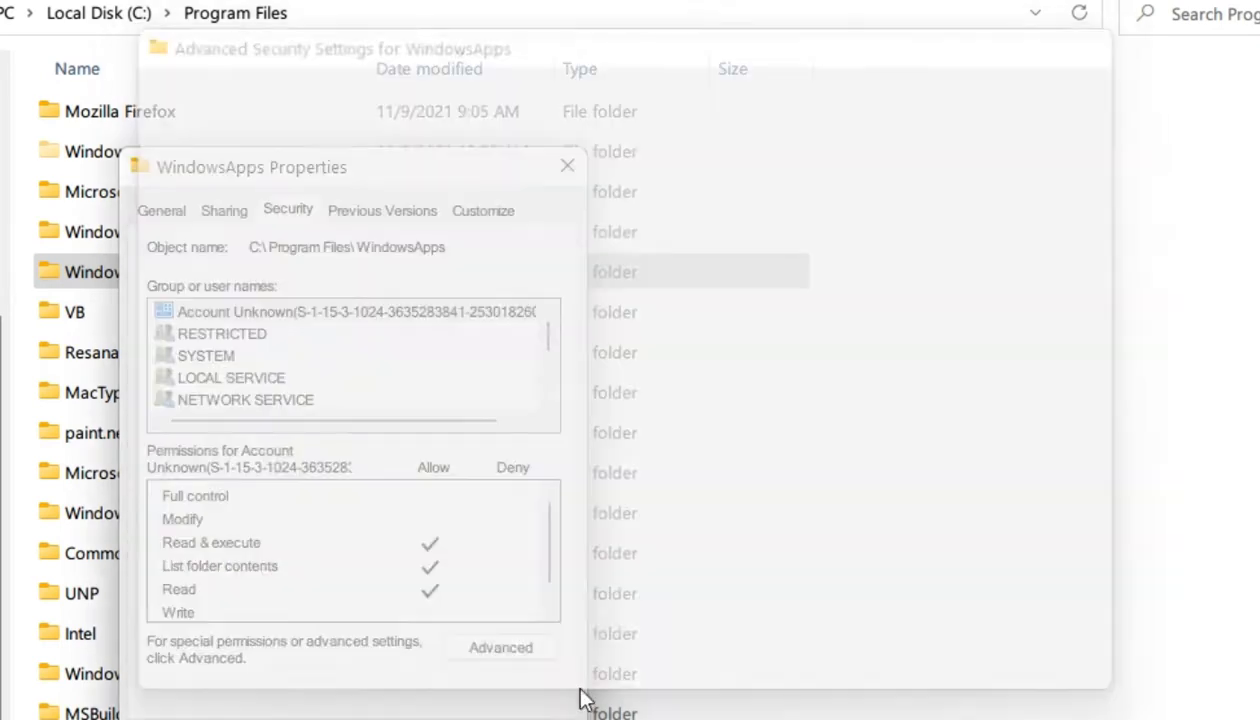
Step: Enter the Microsoft.4297127D64EC6… package folder in WindowsApps and select Minecraft.exe
click(568, 164)
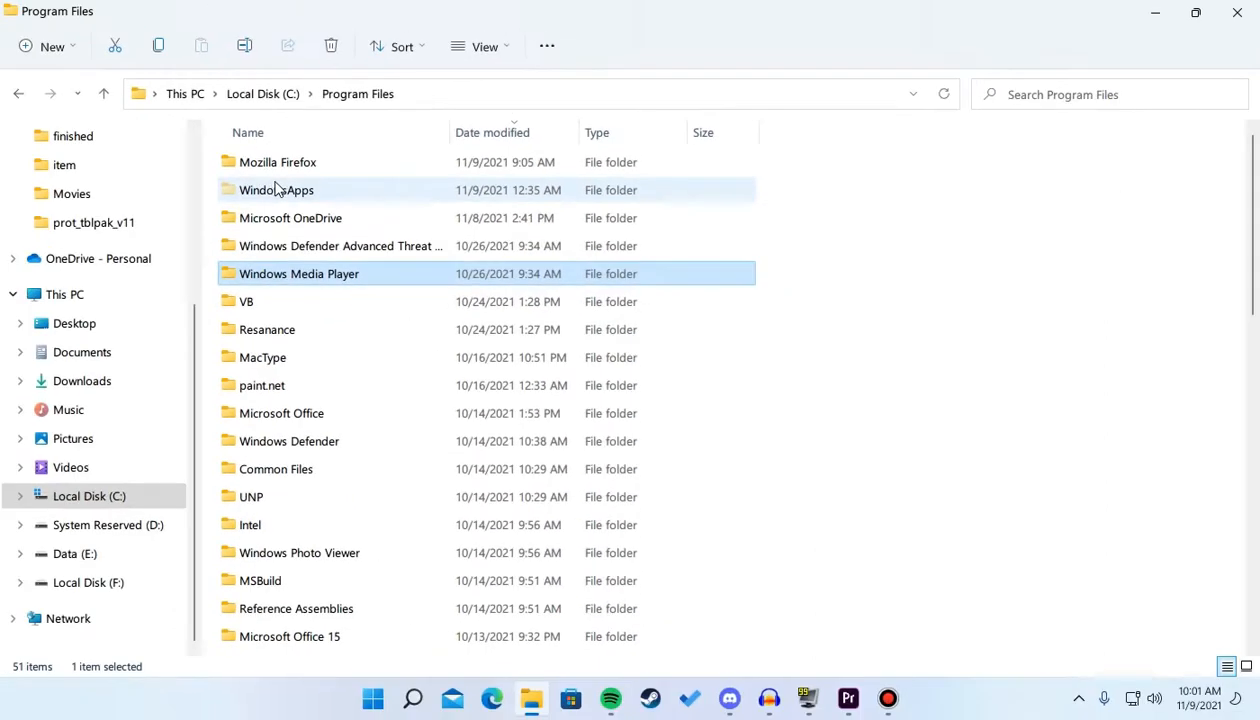
double_click(276, 190)
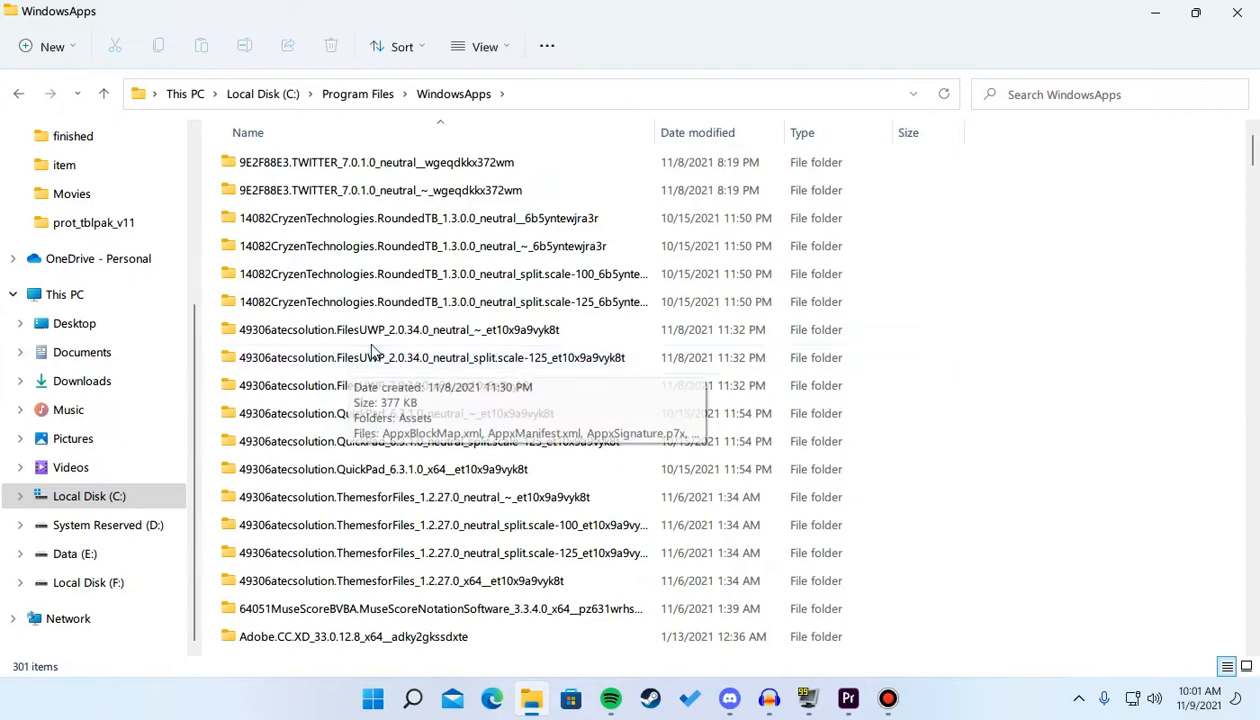
scroll(down, 3)
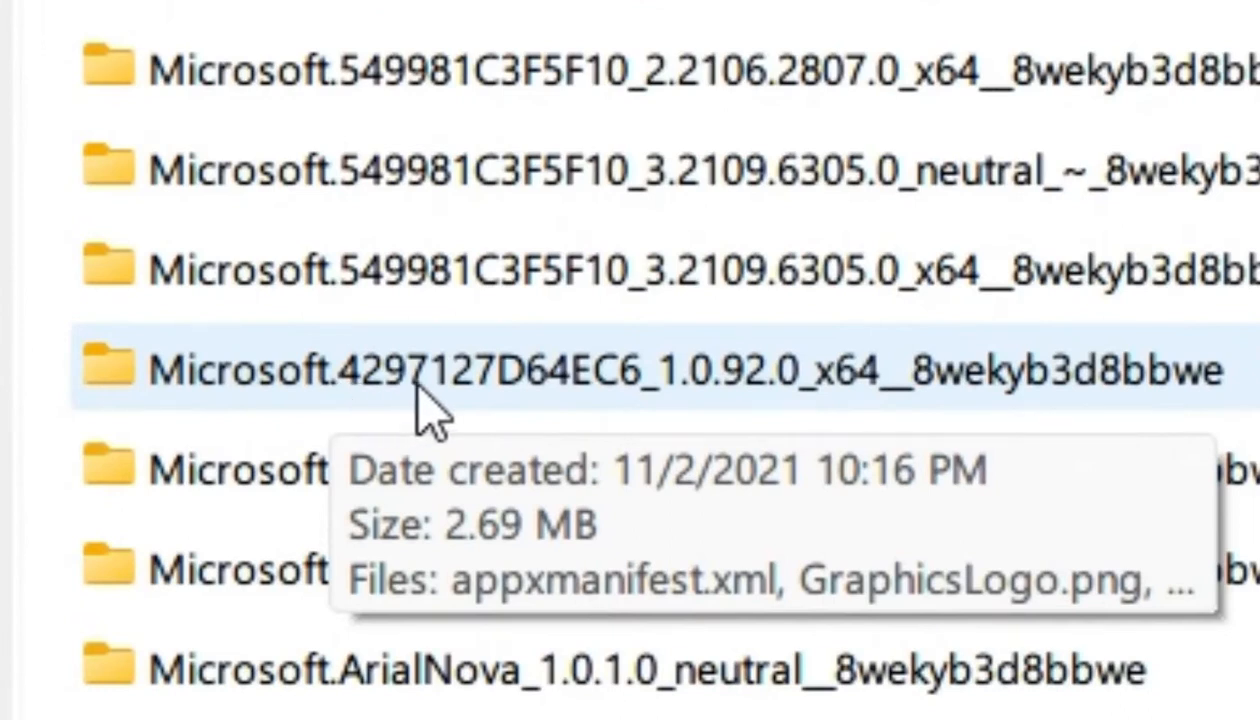
mouse_move(584, 414)
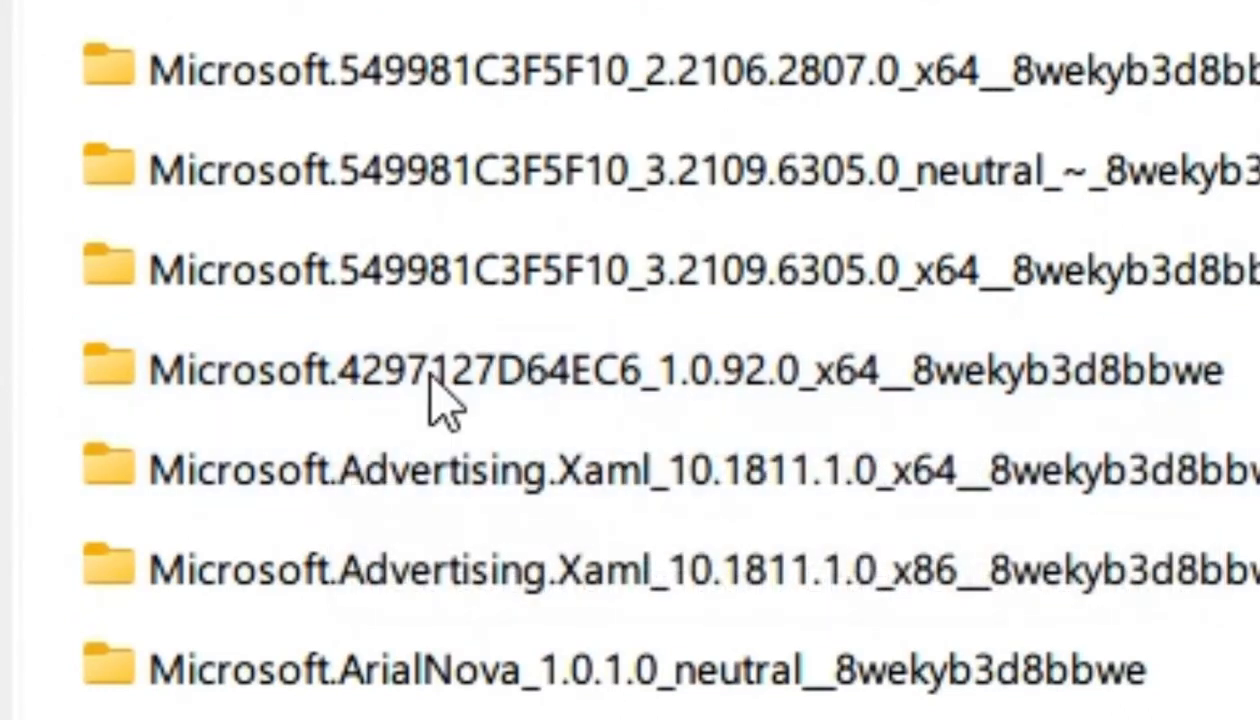
double_click(448, 370)
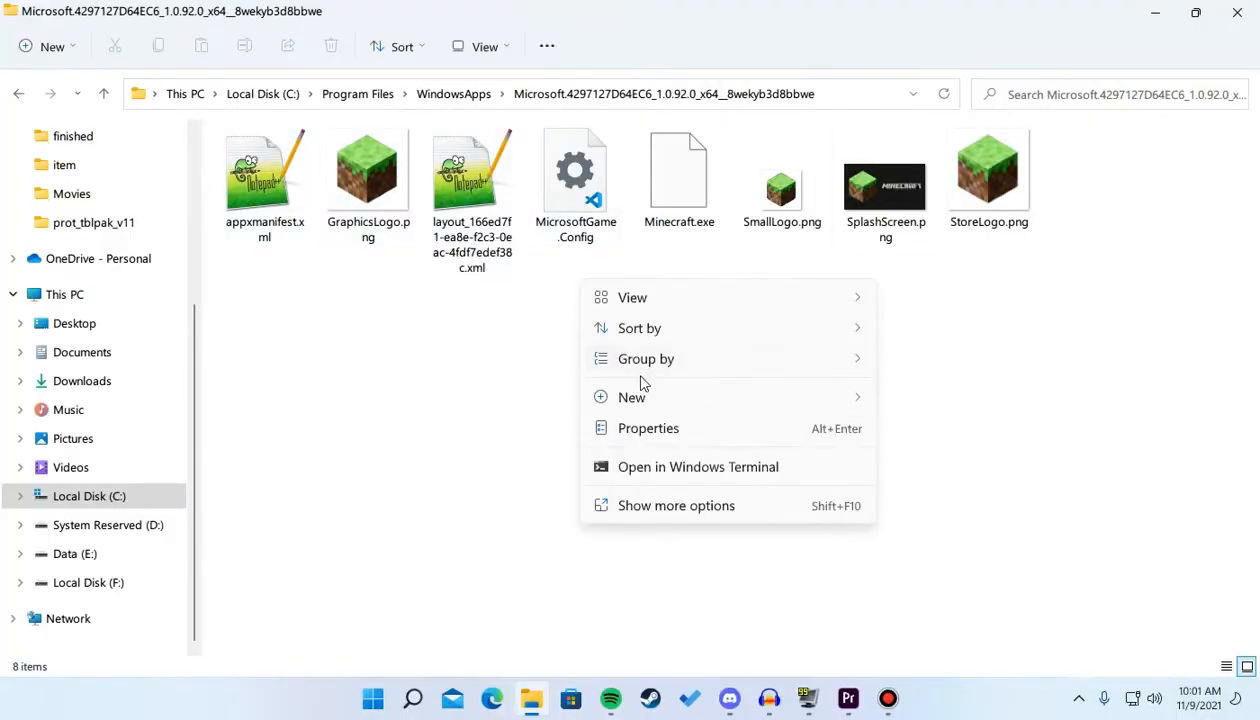
click(680, 170)
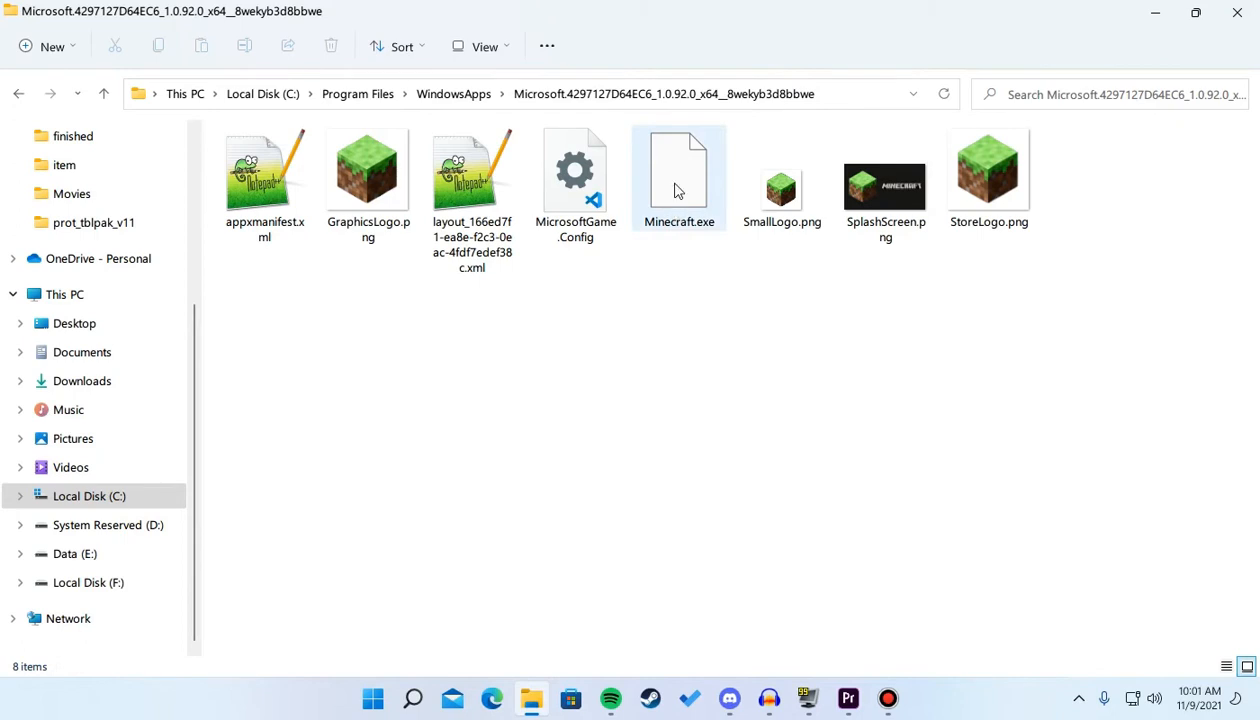
click(680, 176)
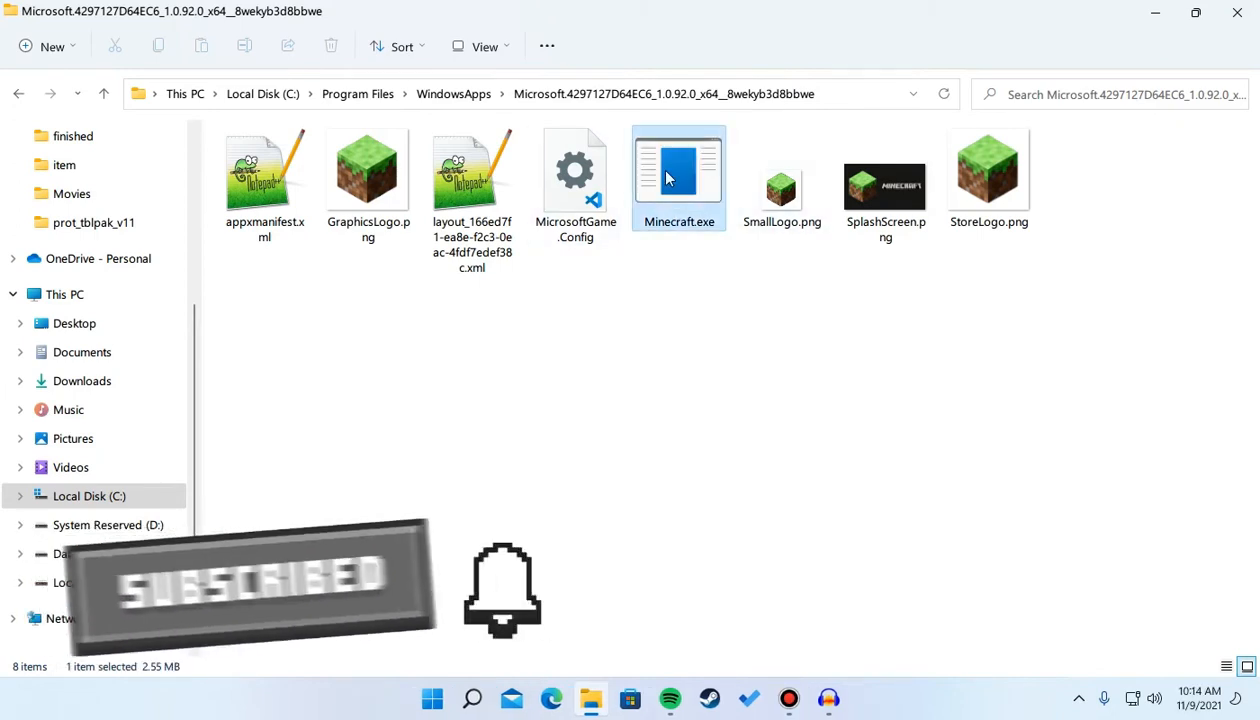
Step: Set Minecraft.exe's high-DPI scaling override to Application in its compatibility properties
right_click(680, 170)
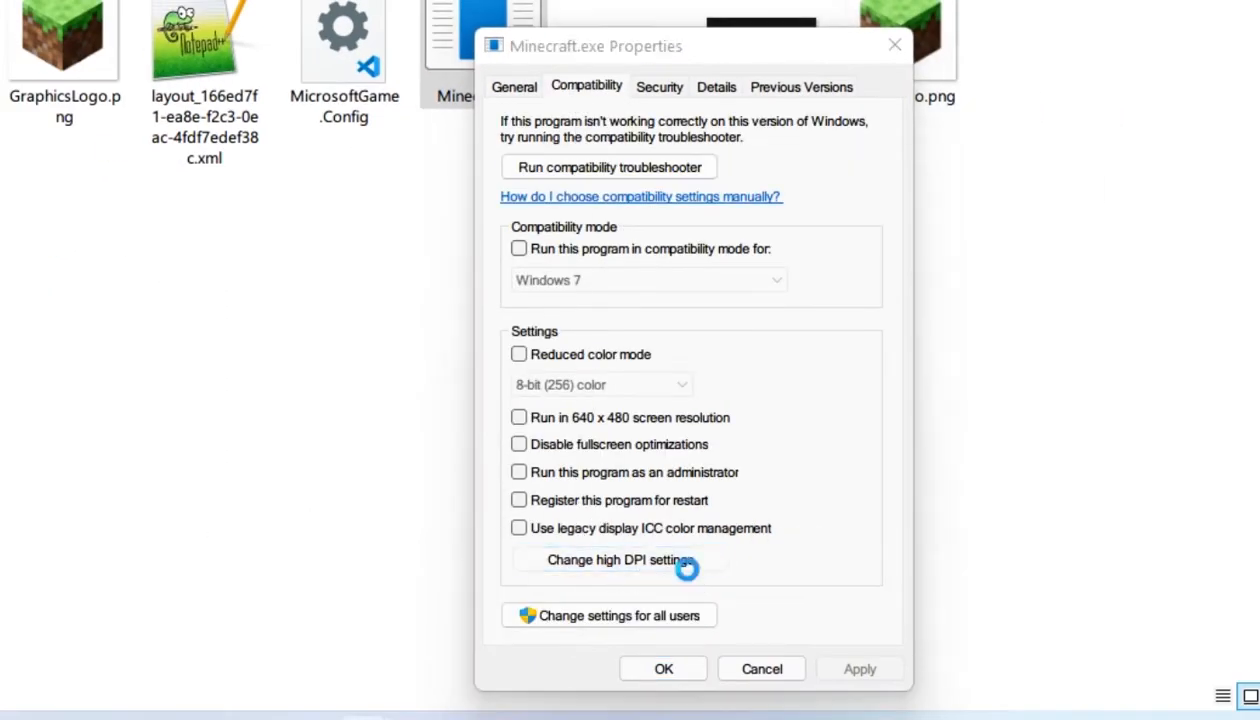
click(616, 560)
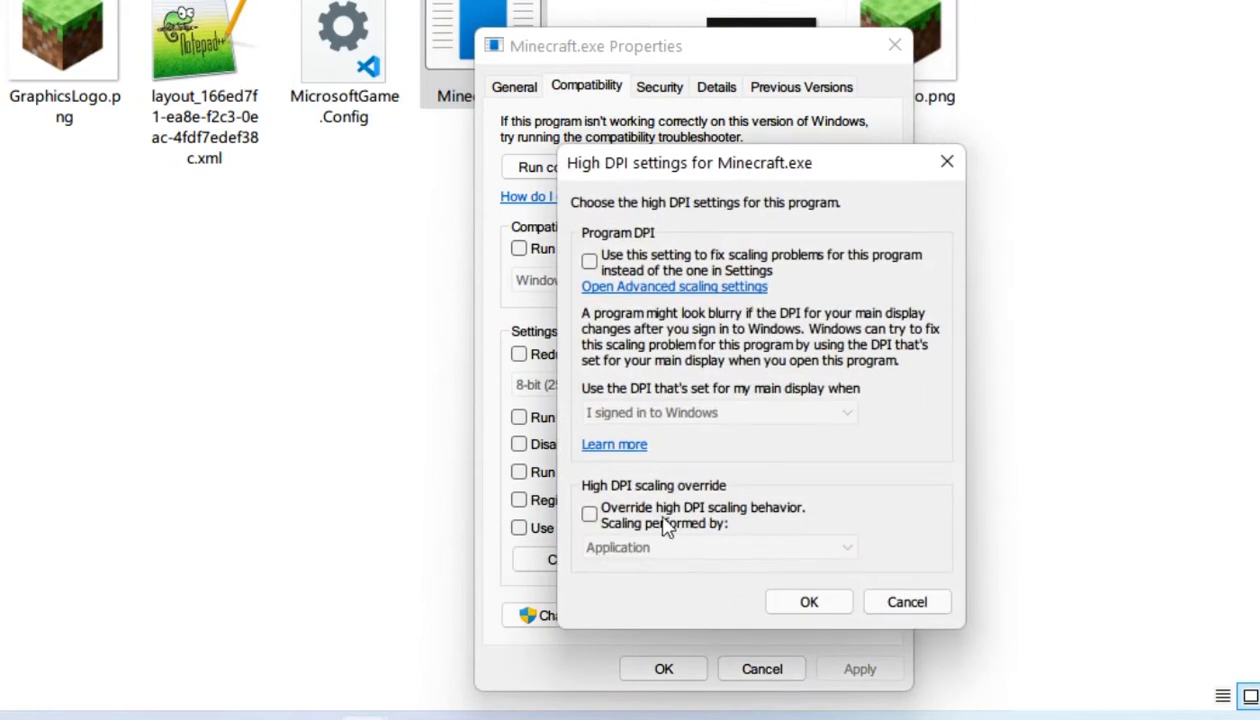
click(588, 512)
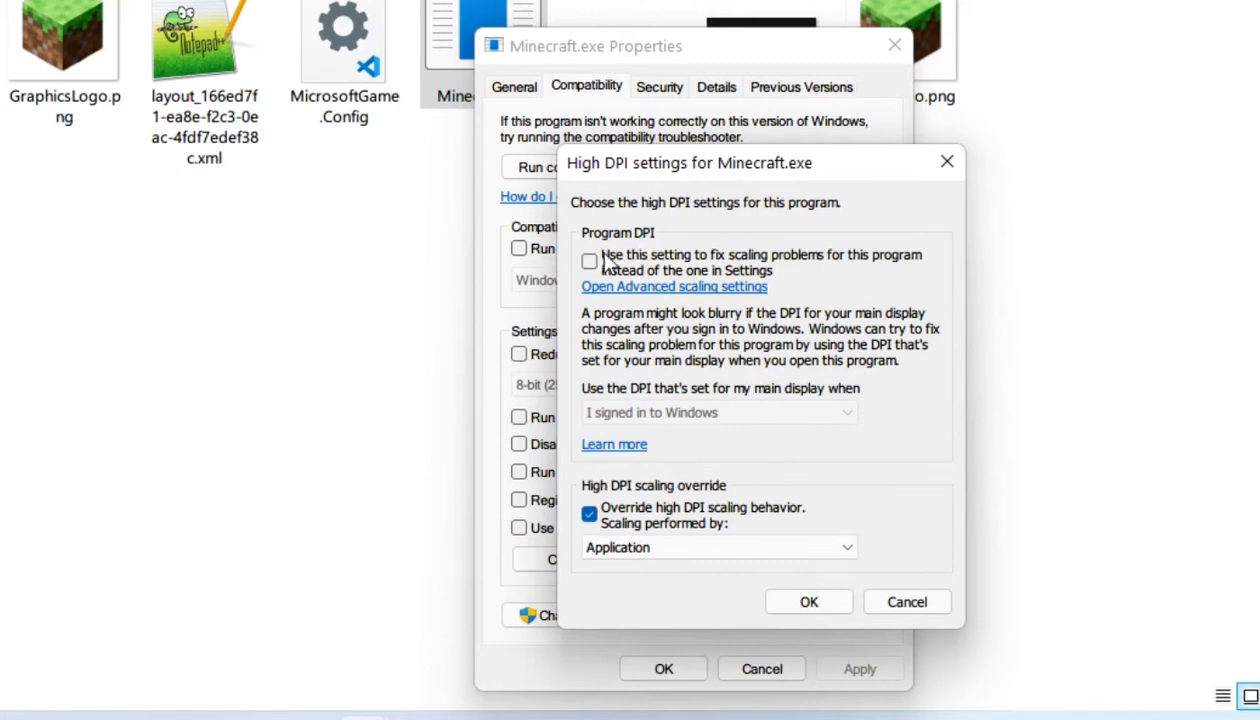
click(590, 262)
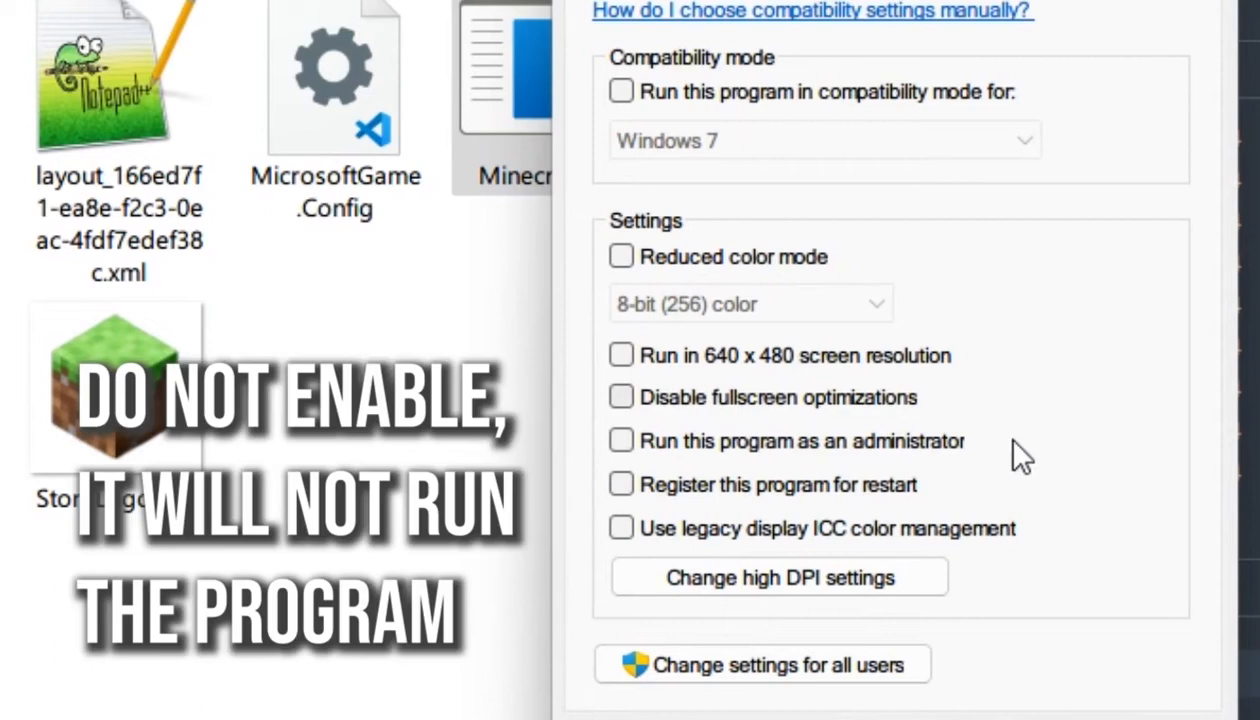
mouse_move(690, 414)
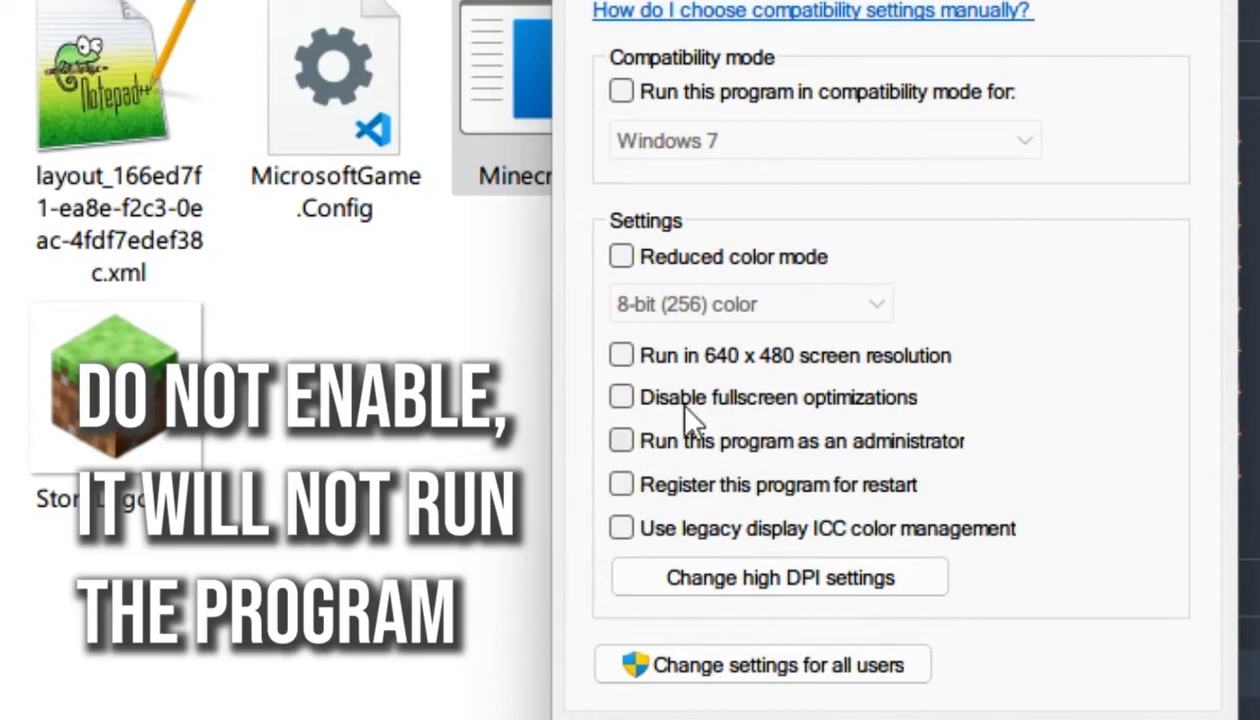
mouse_move(310, 232)
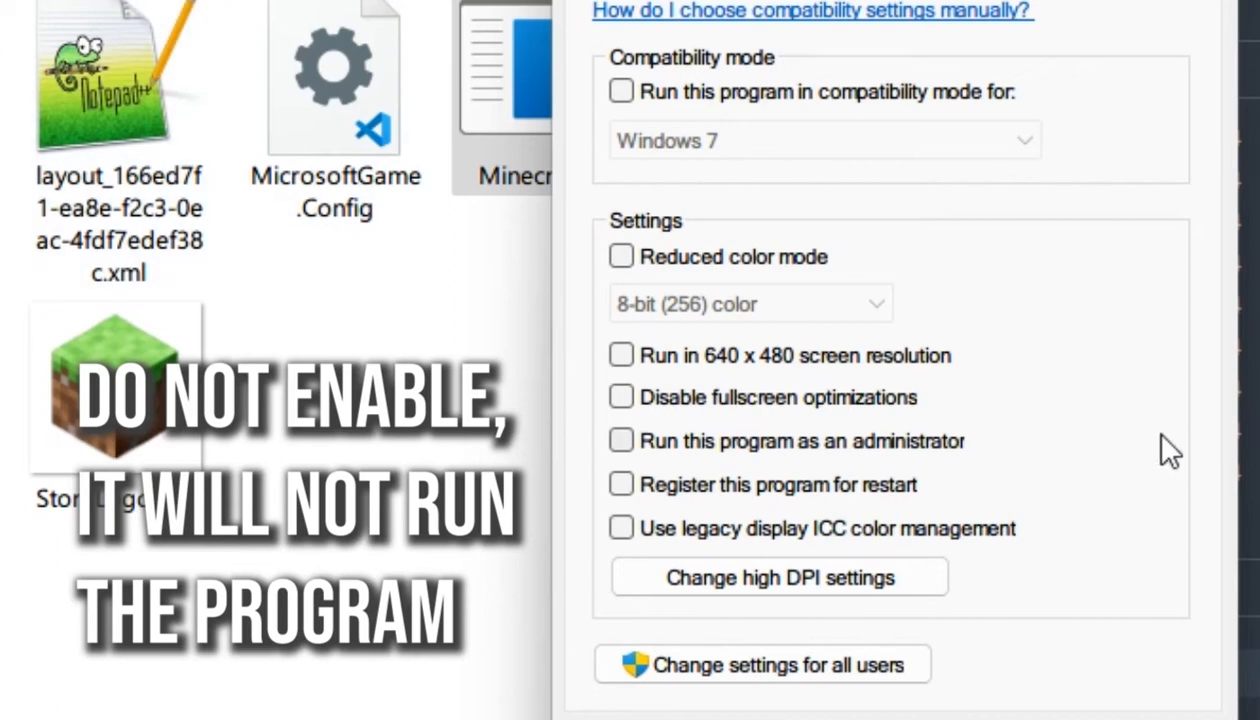
mouse_move(816, 448)
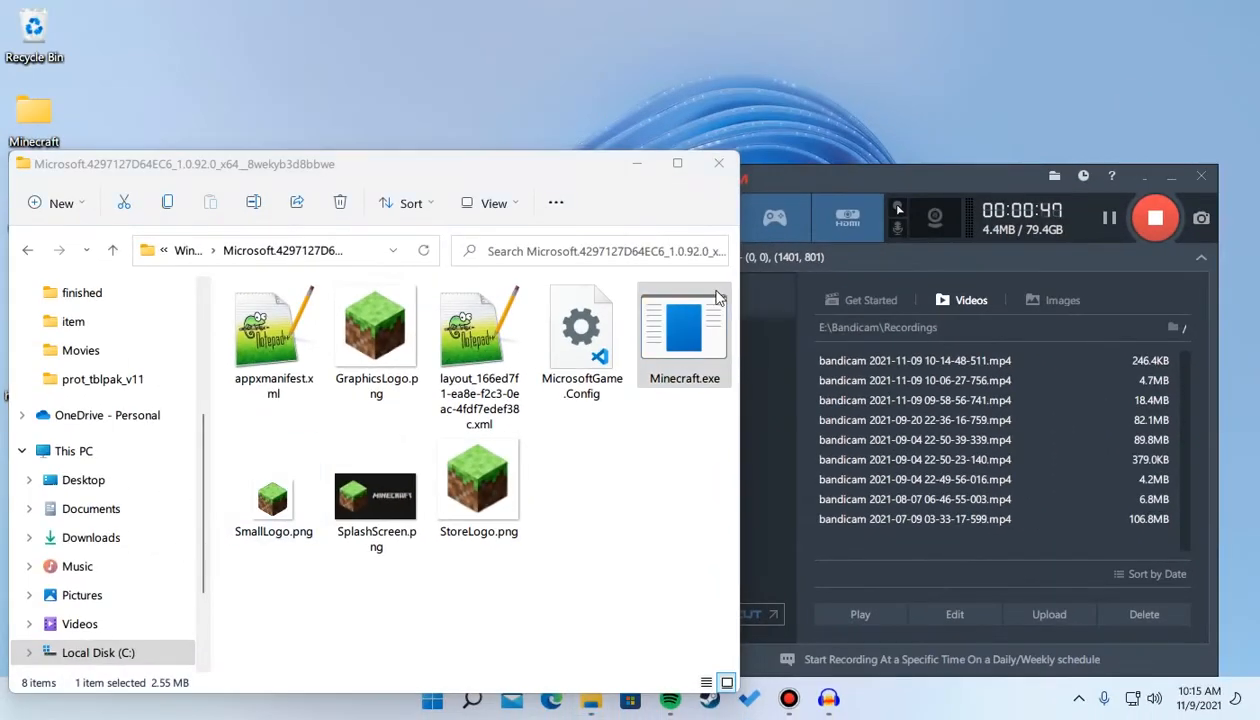
Step: Close File Explorer and bring up the Minecraft Launcher shortcut's context menu to run it as administrator
click(718, 164)
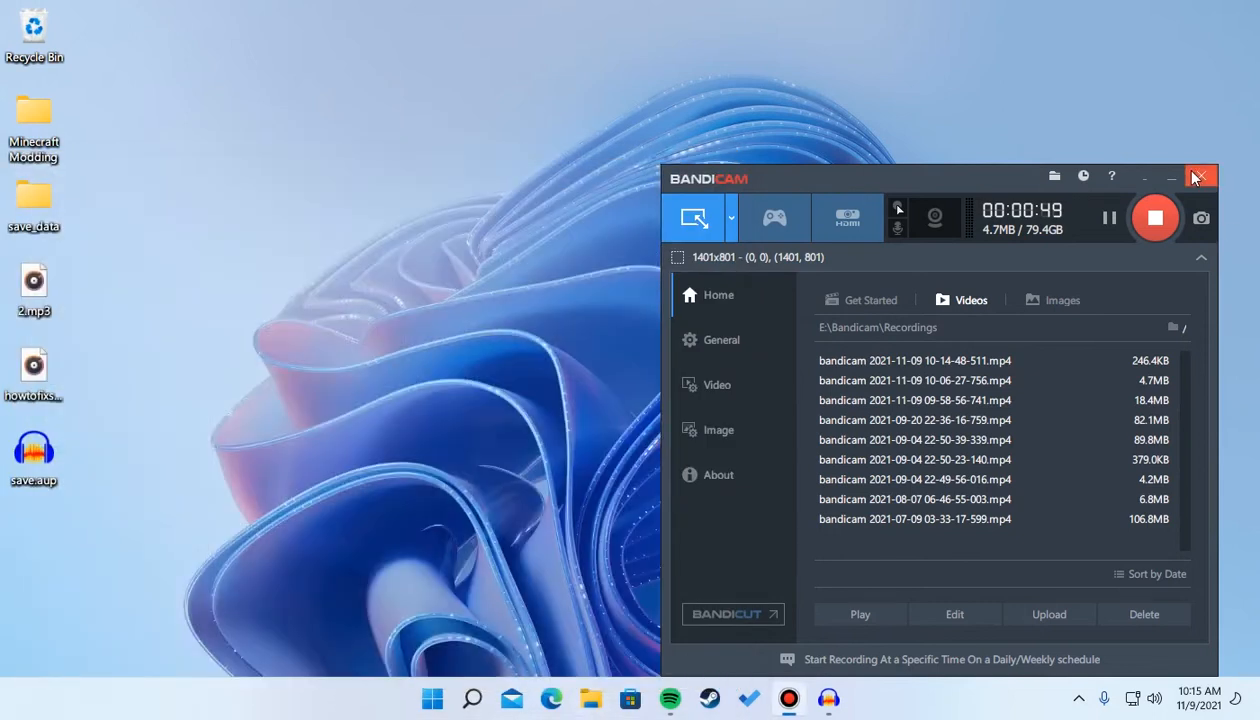
mouse_move(940, 178)
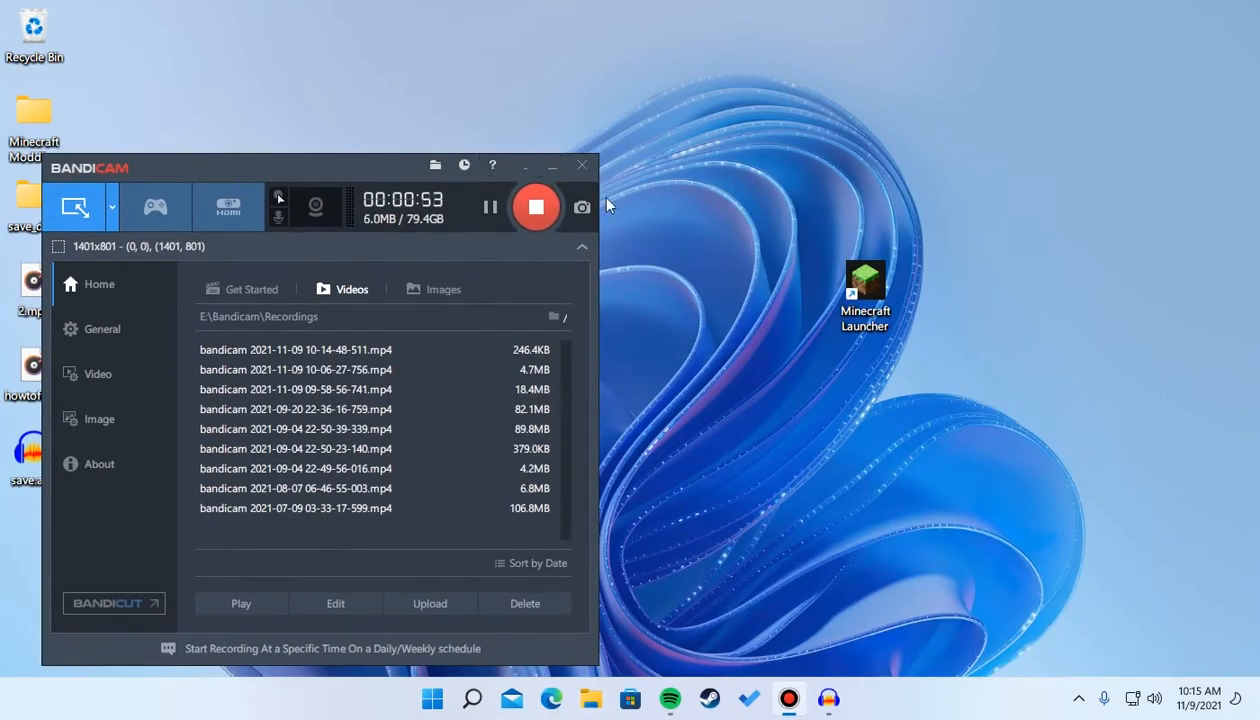
right_click(864, 290)
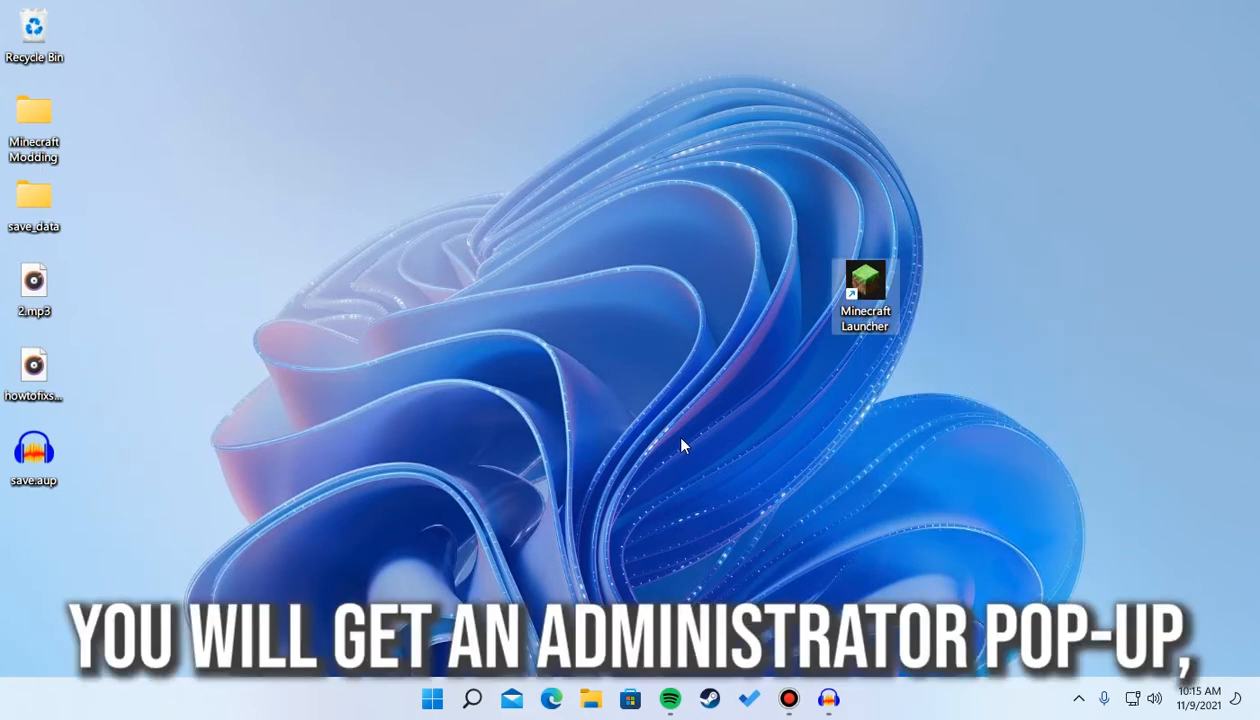
mouse_move(568, 504)
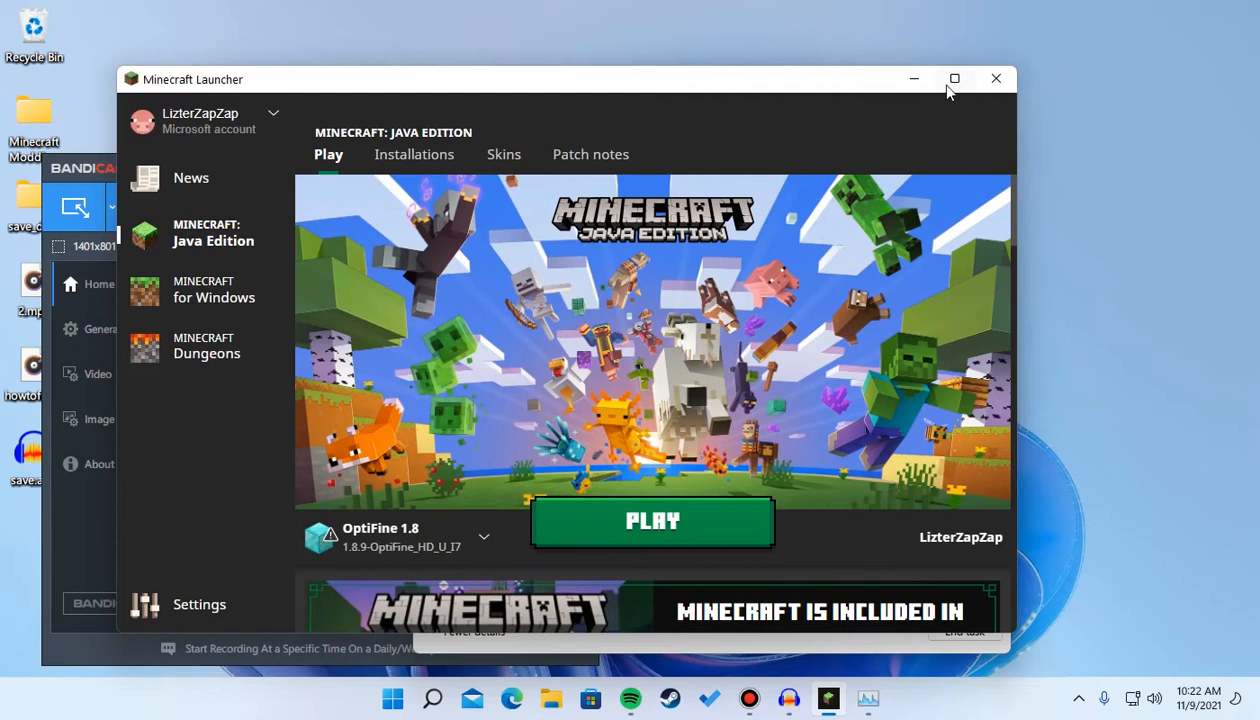
Step: Maximize the launcher and start the OptiFine 1.8 Java Edition game
click(954, 78)
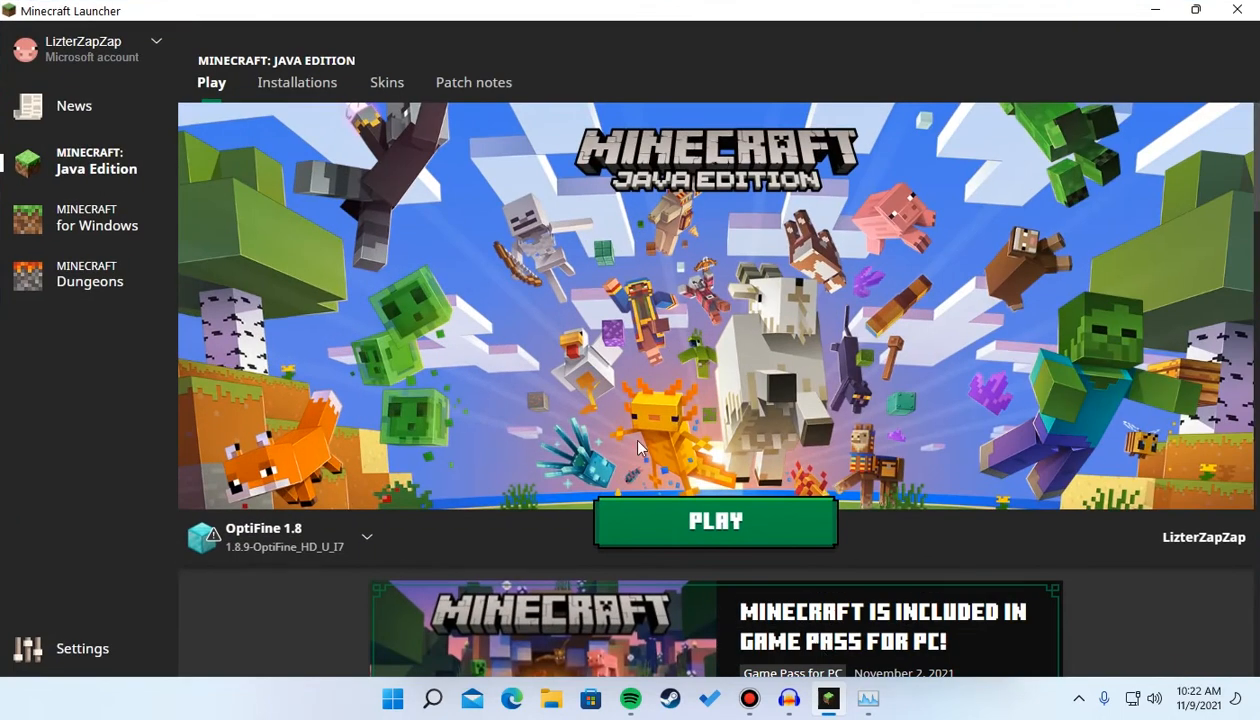
mouse_move(392, 532)
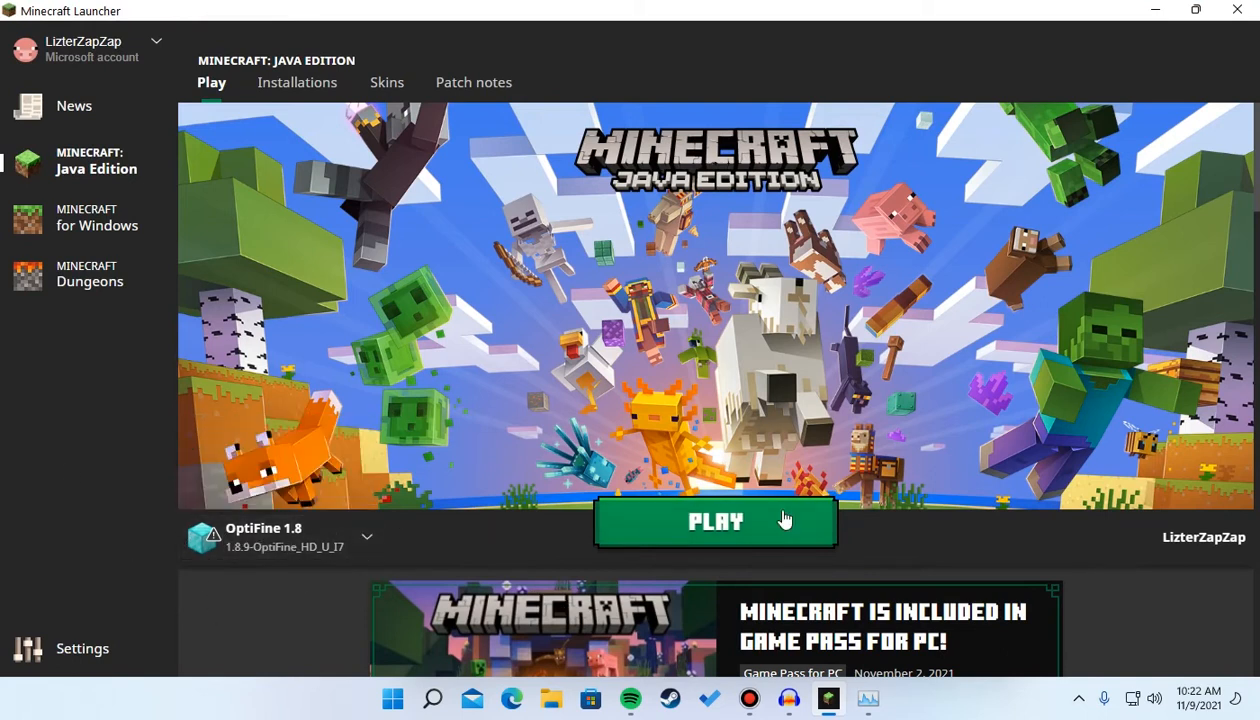
click(716, 520)
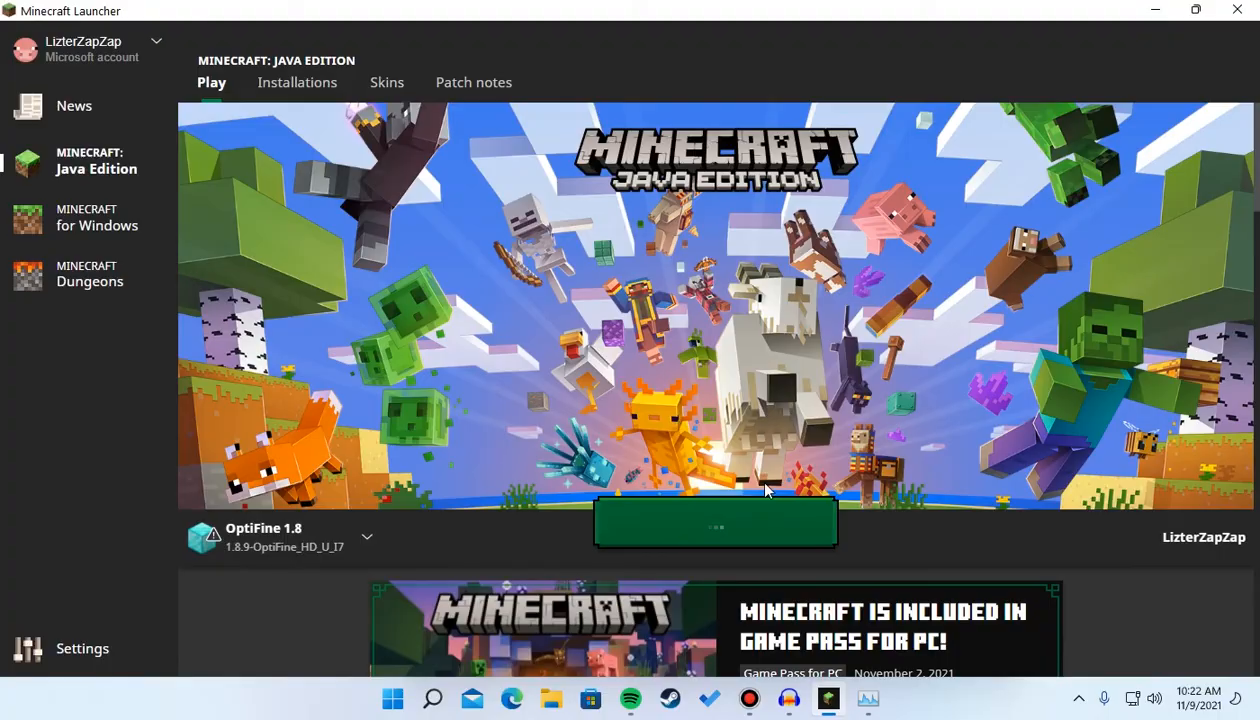
click(716, 520)
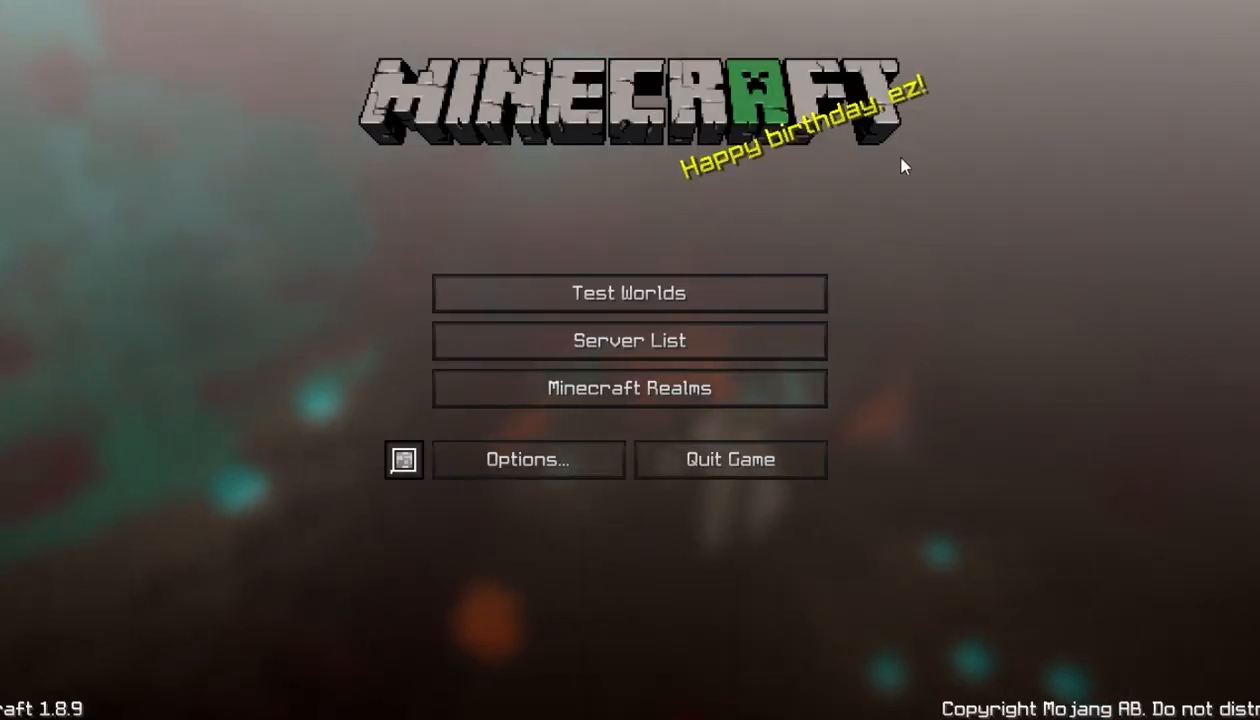
Step: Choose the Survival 1.8 world from the saved worlds list and load into it
click(628, 292)
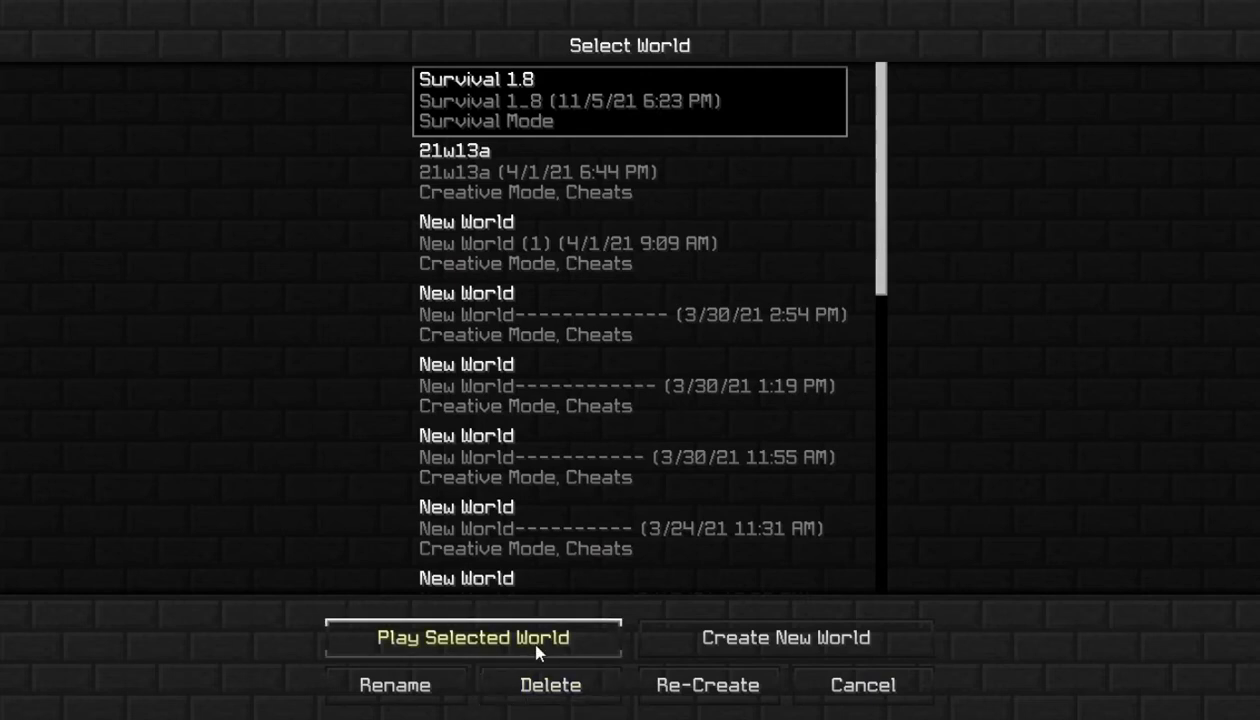
click(472, 636)
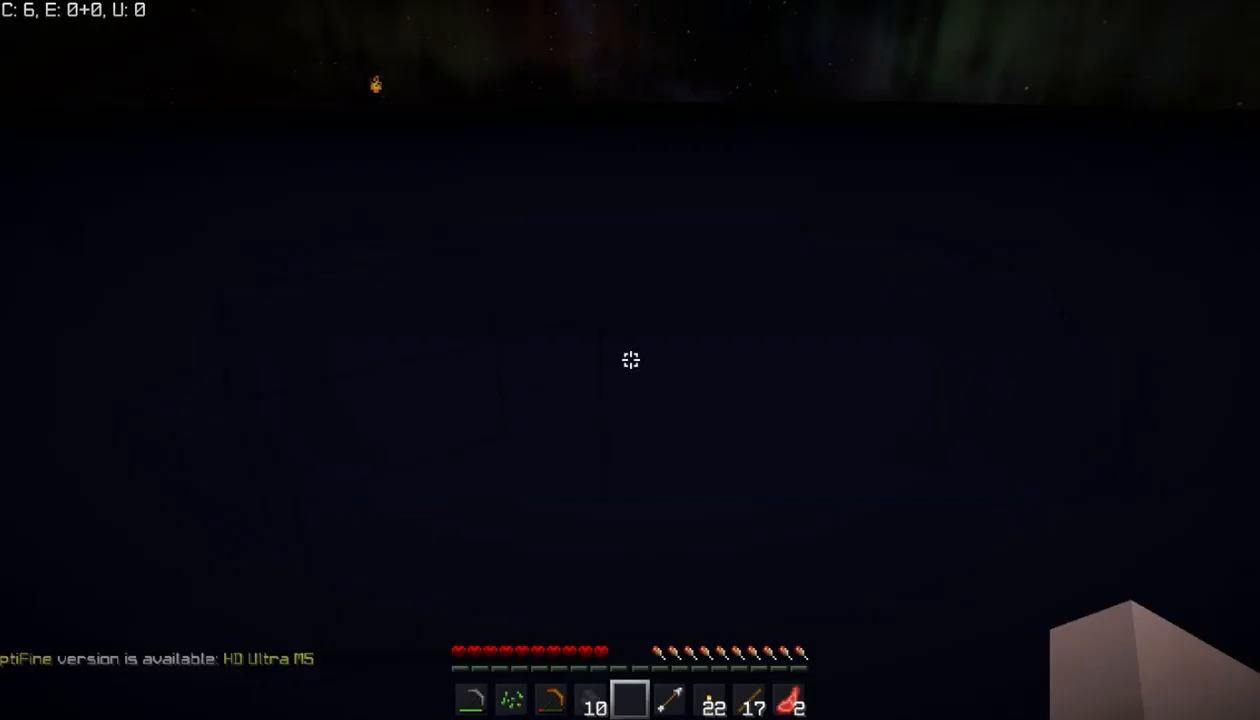